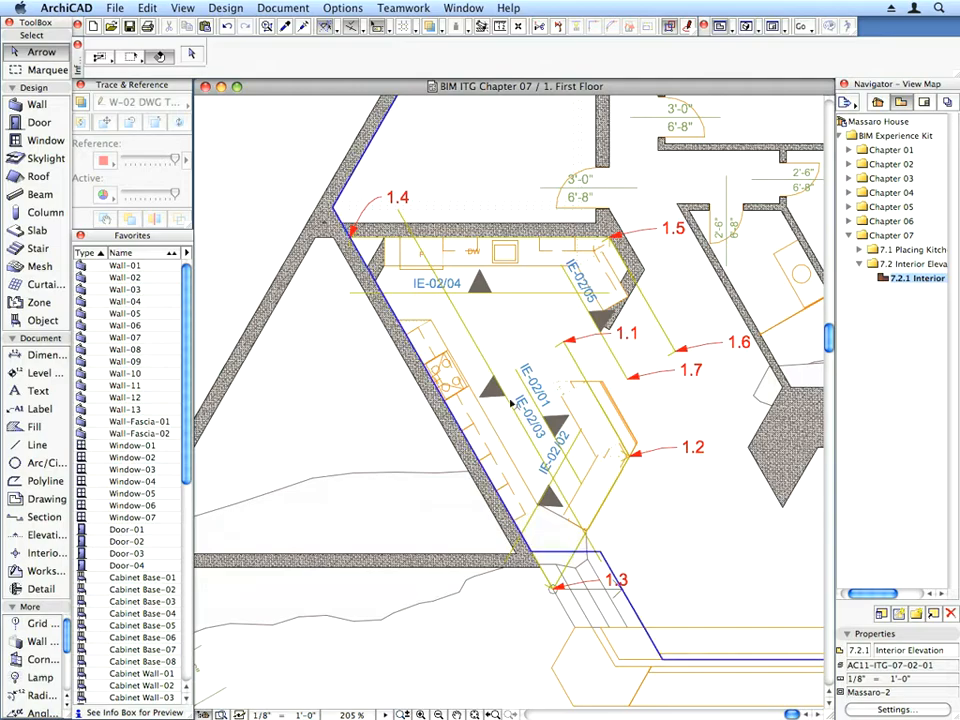
Open the kitchen's interior elevation from its marker, then show the house's 3D view.
left_click(492, 388)
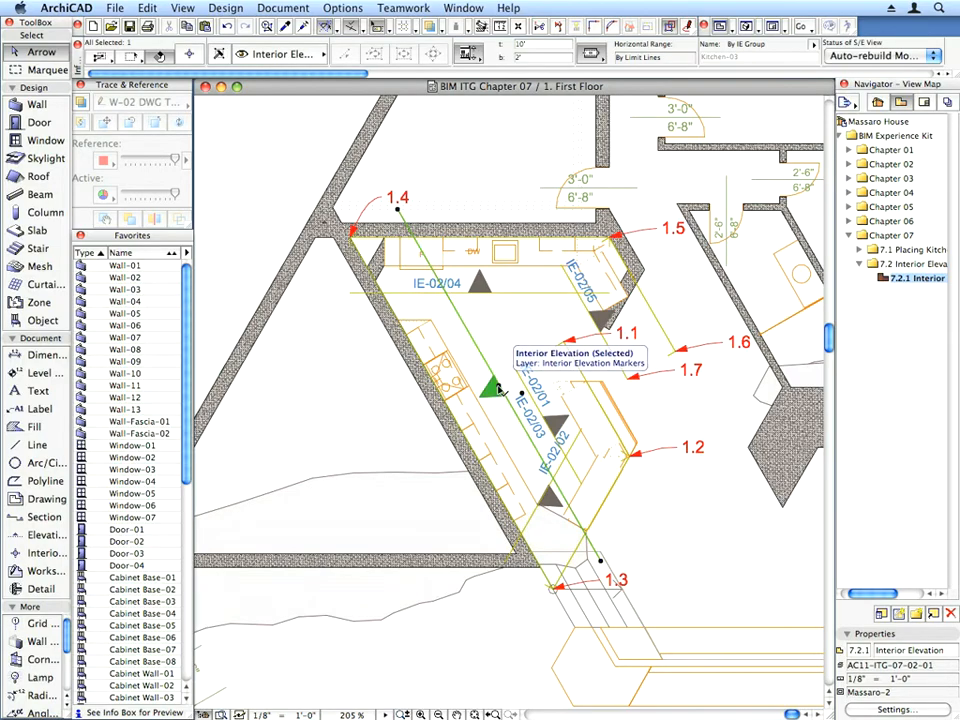
right_click(490, 390)
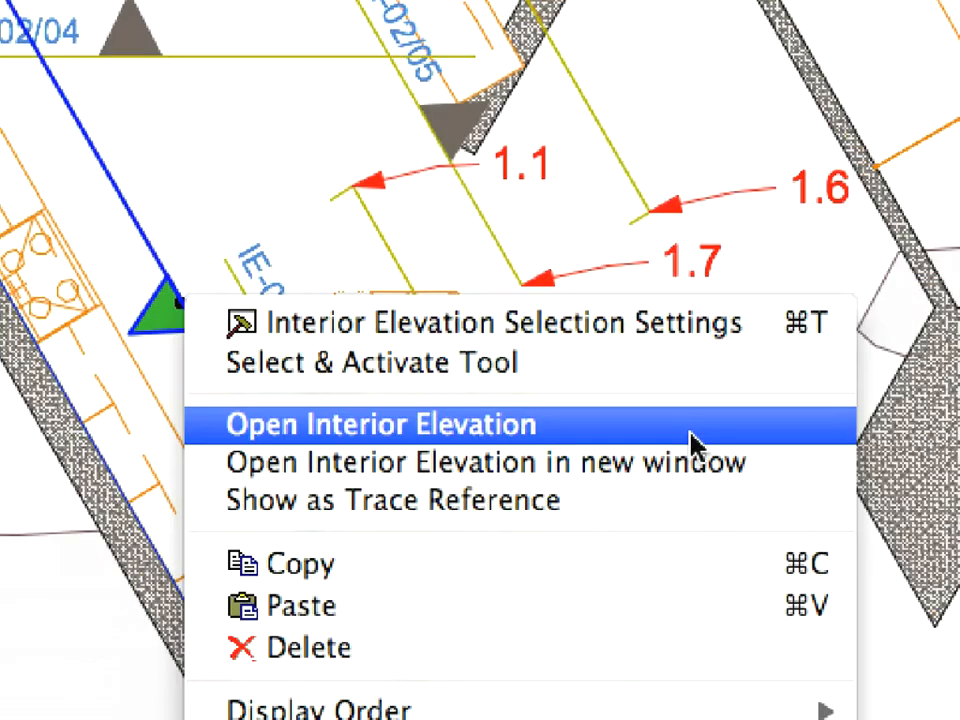
left_click(383, 424)
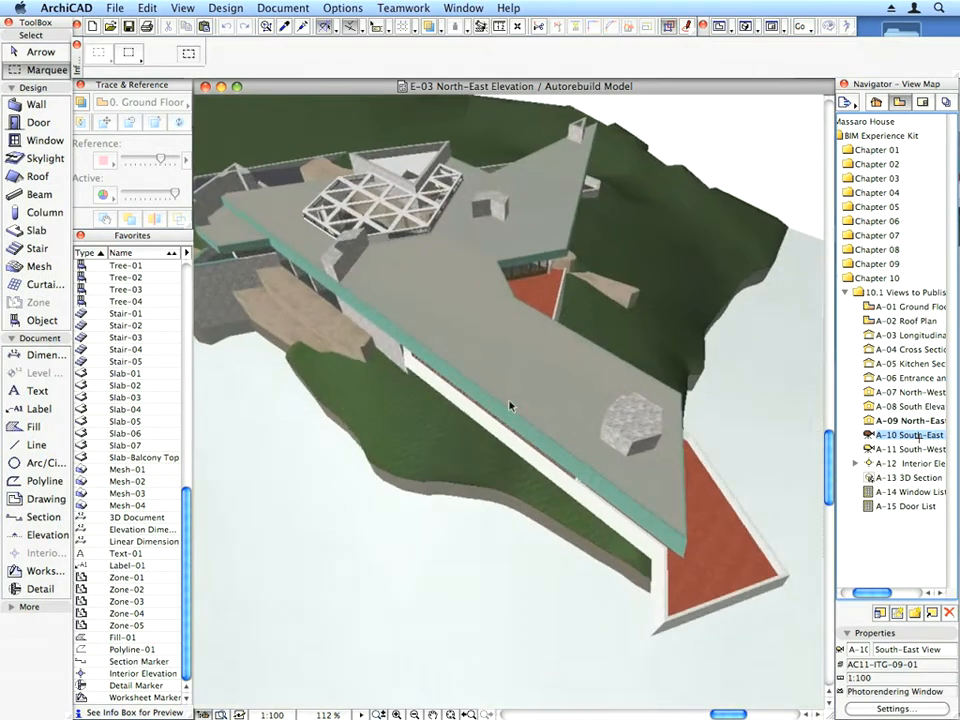
left_click(763, 99)
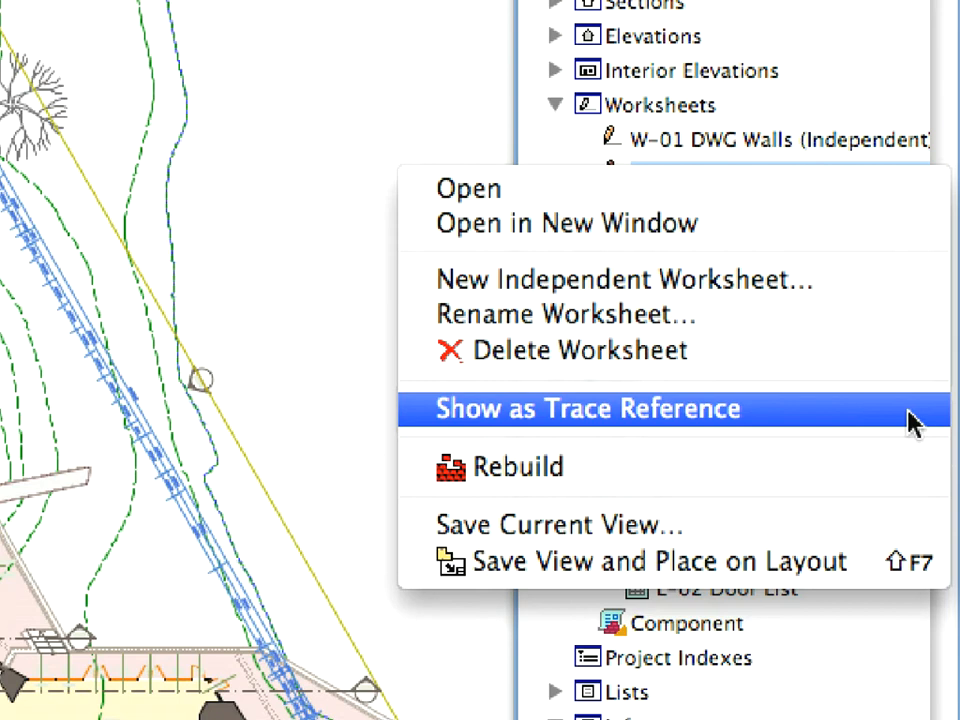
Trace a worksheet, multiply the window along the wall, and set auto-dimensioning to 400.
left_click(587, 408)
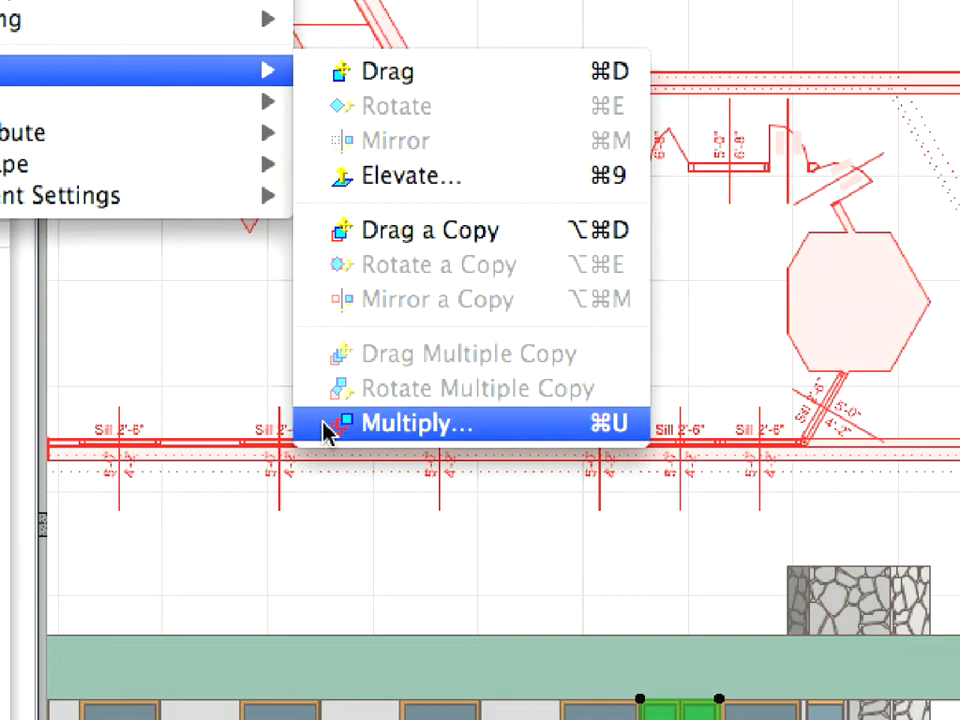
left_click(413, 423)
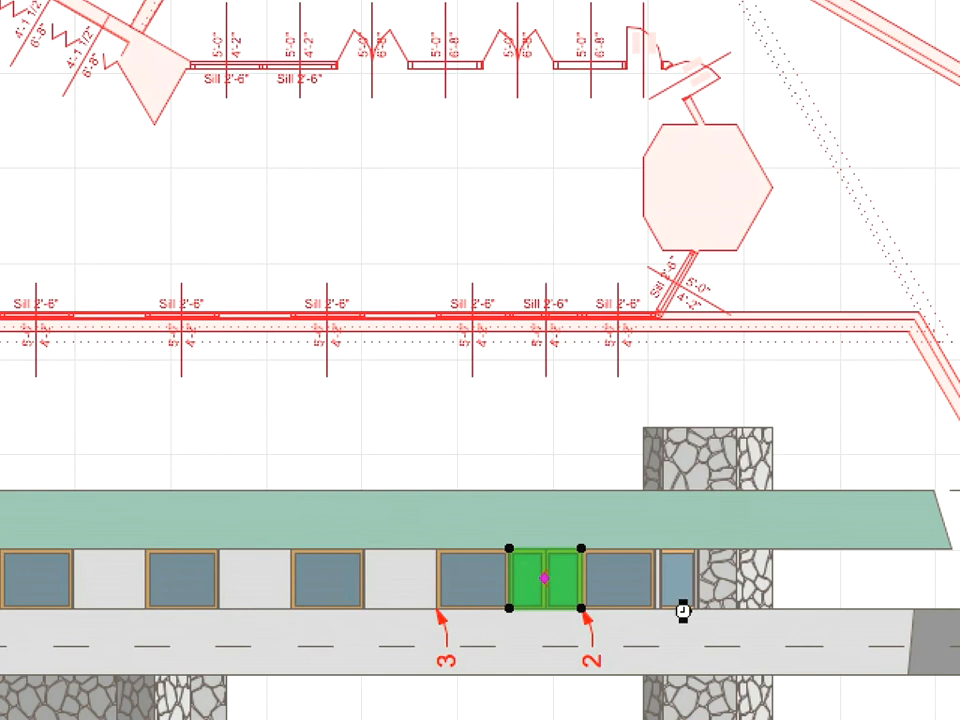
left_click(756, 308)
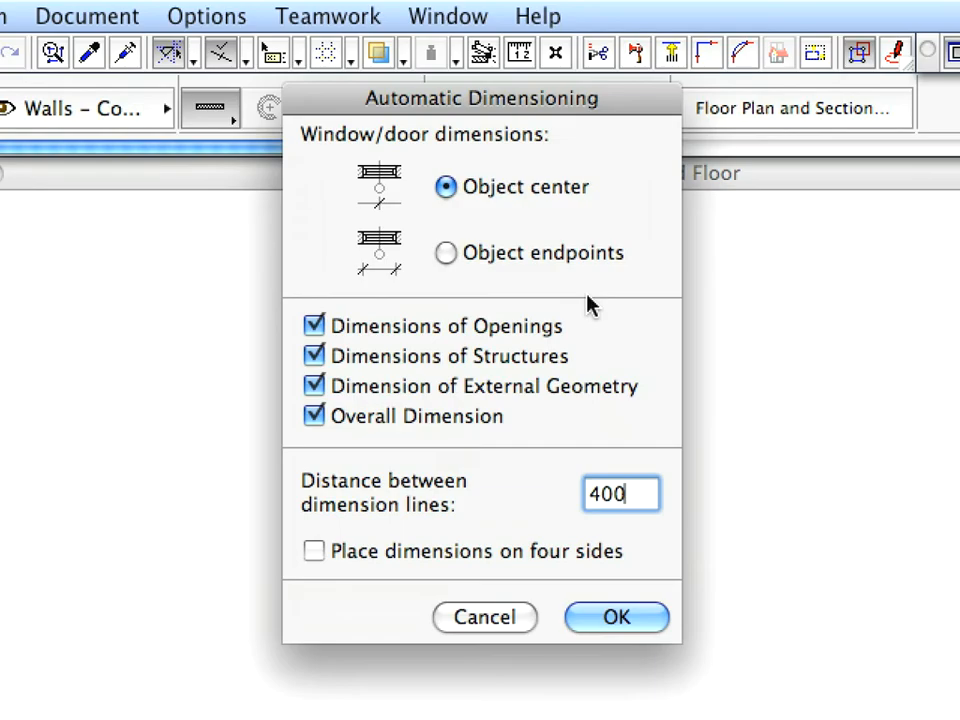
left_click(616, 617)
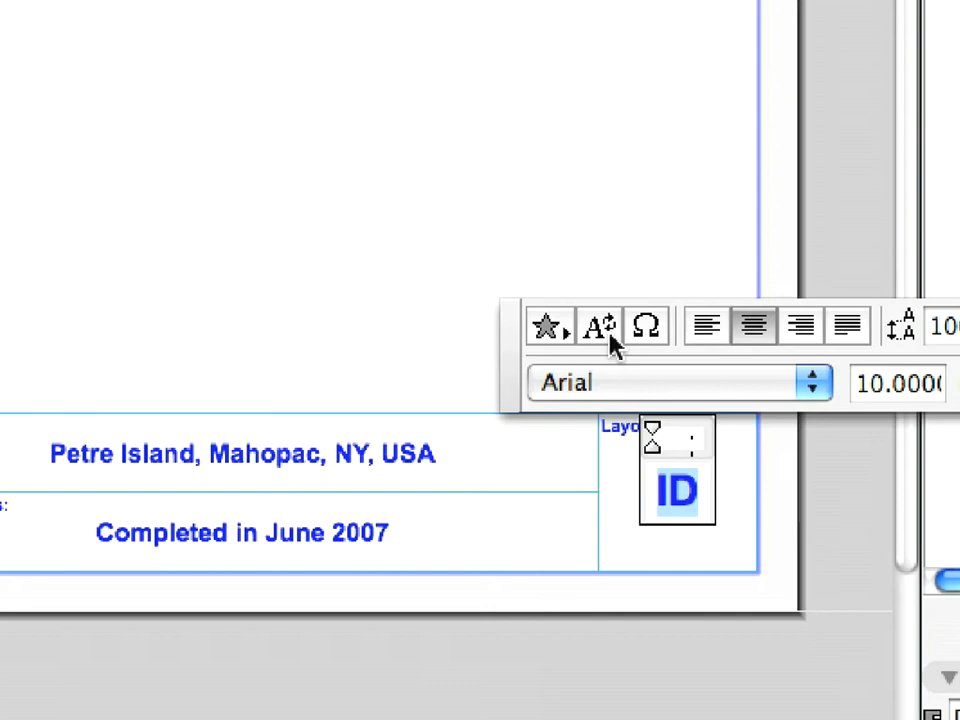
Insert the Layout ID autotext into the title block's ID field.
left_click(600, 327)
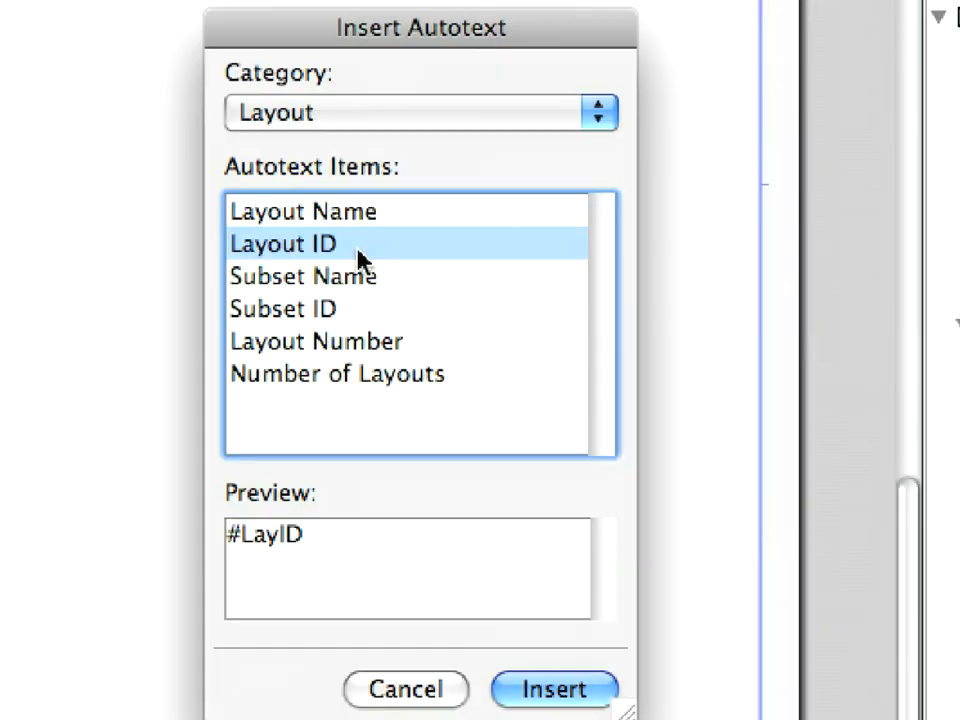
left_click(553, 689)
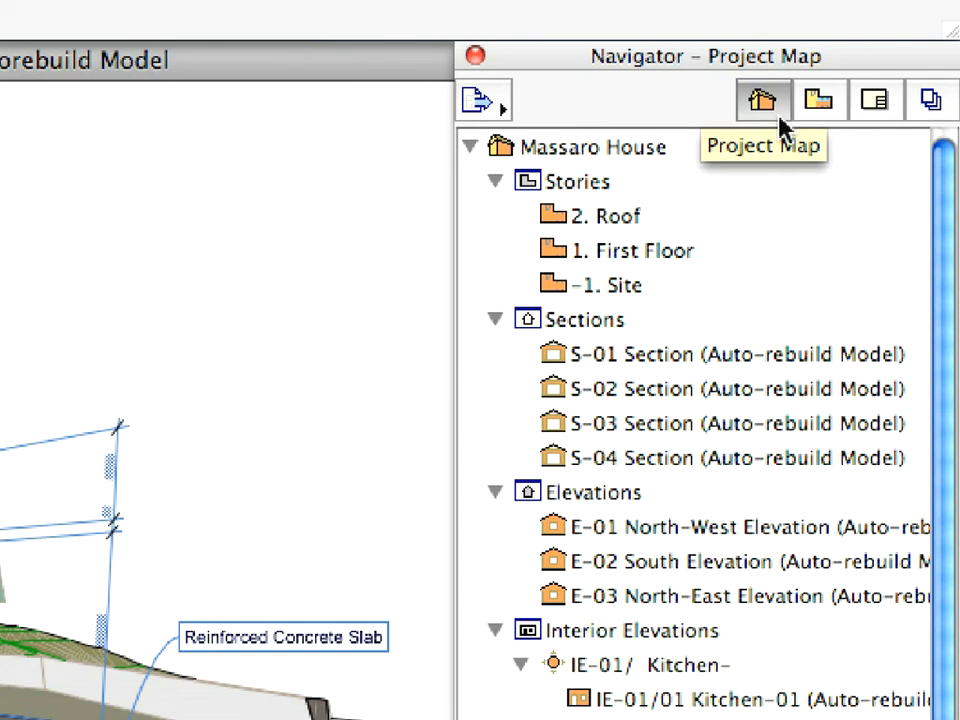
Switch the Navigator from the Project Map to the View Map.
left_click(818, 99)
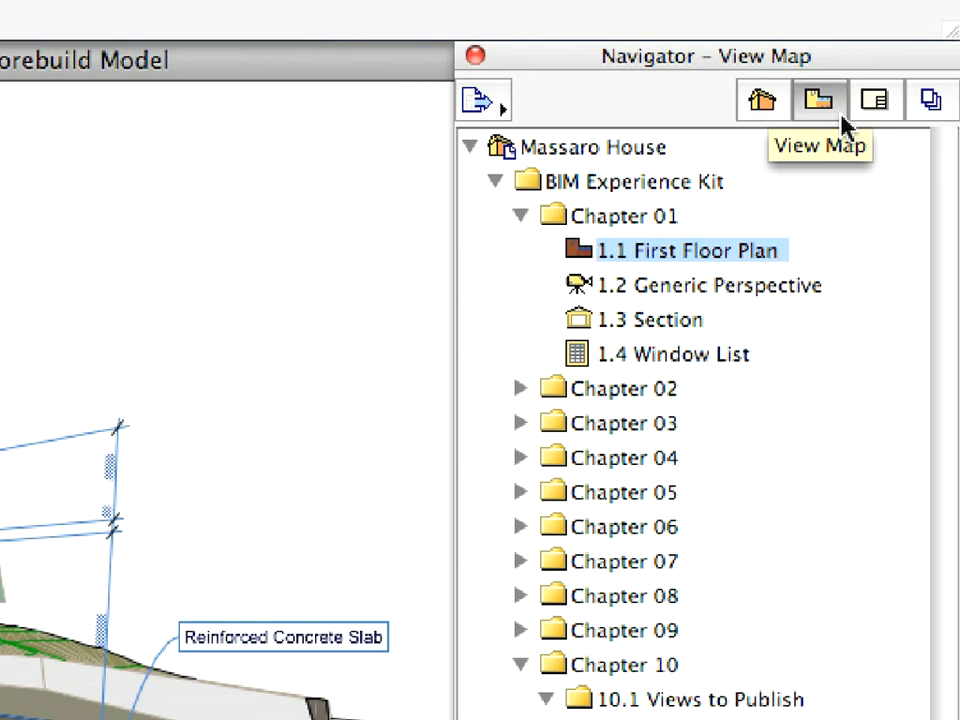
left_click(874, 99)
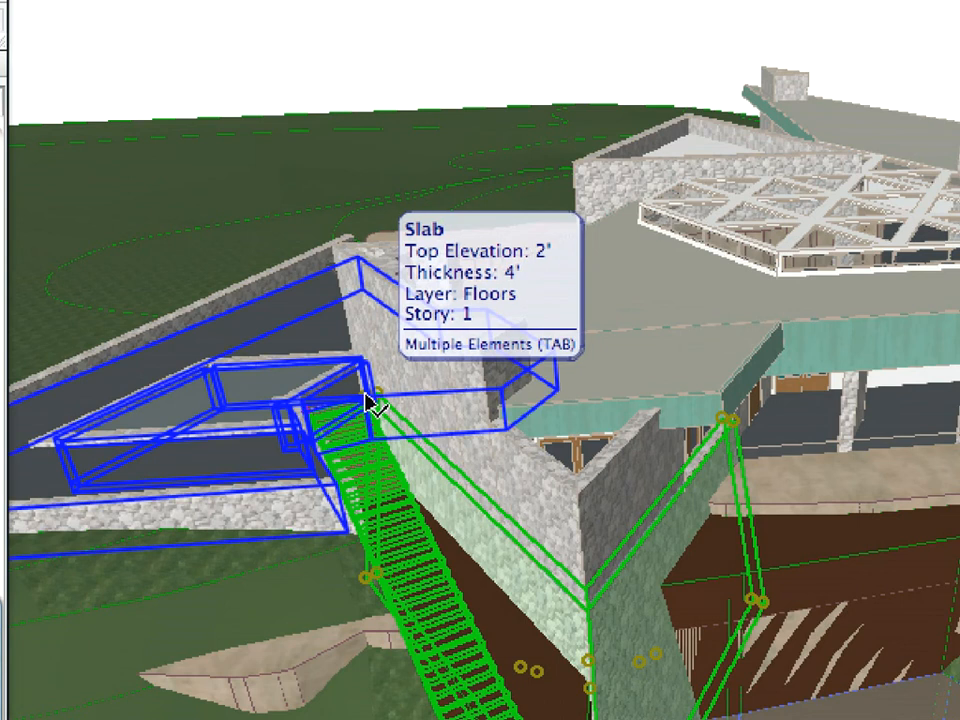
Tab-cycle to the overlapping elements, then drag them beside the traced elevation.
key("Tab")
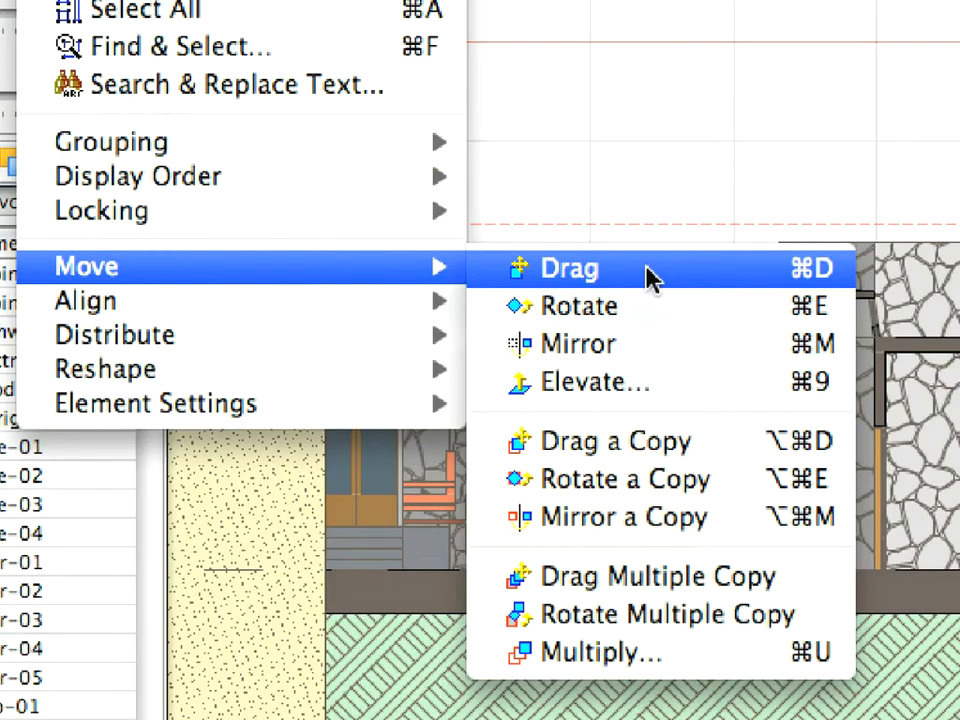
left_click(570, 268)
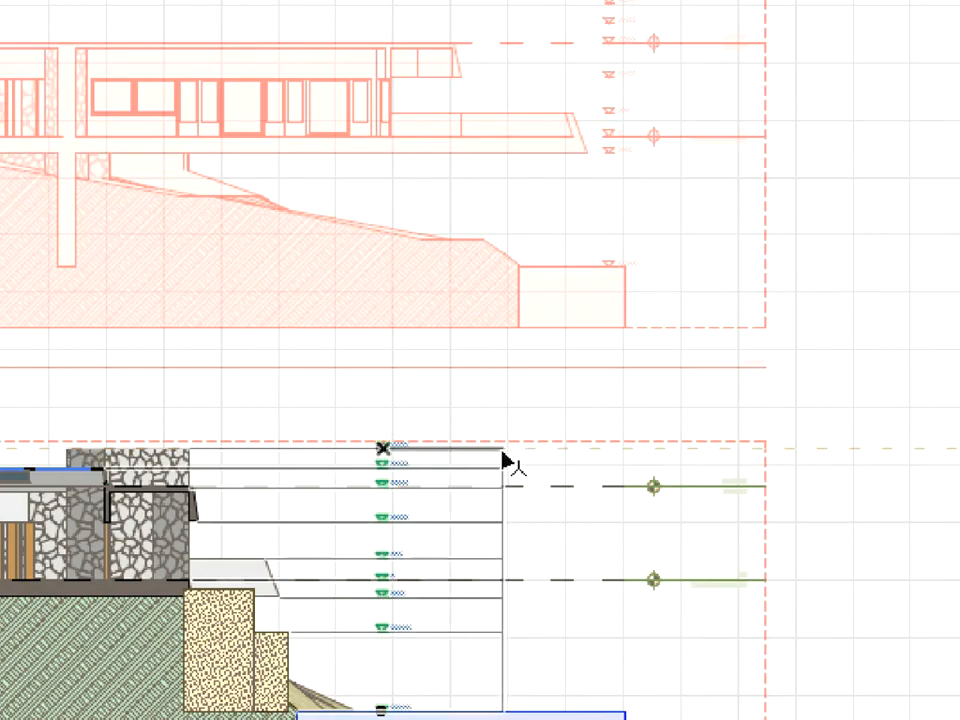